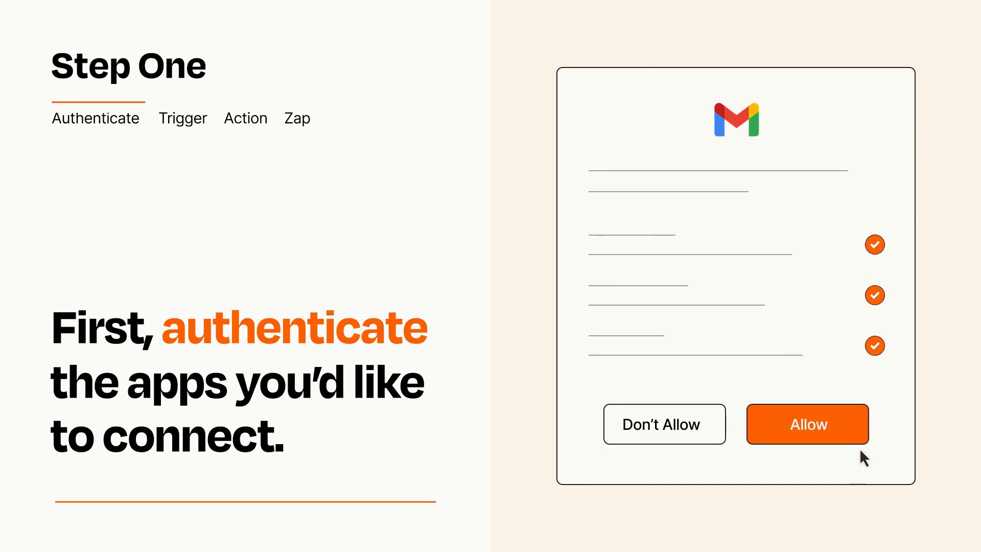
Allow Zapier to access the Gmail account in the authorization dialog.
click(808, 424)
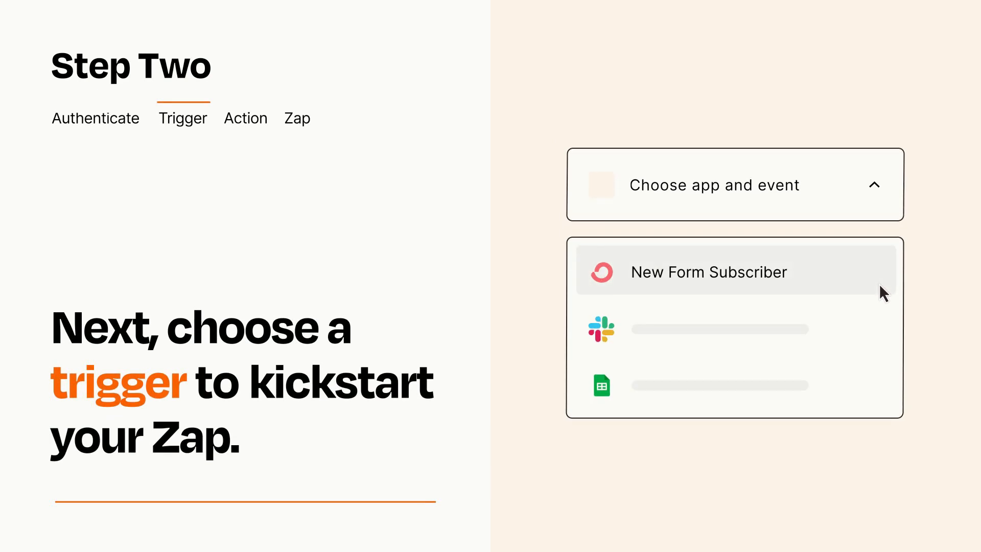
mouse_move(883, 327)
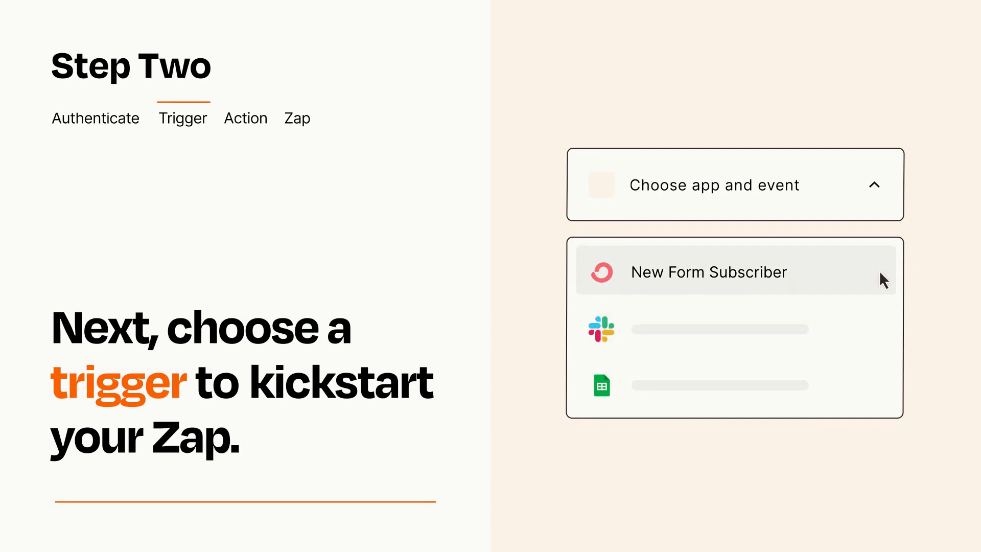
mouse_move(882, 288)
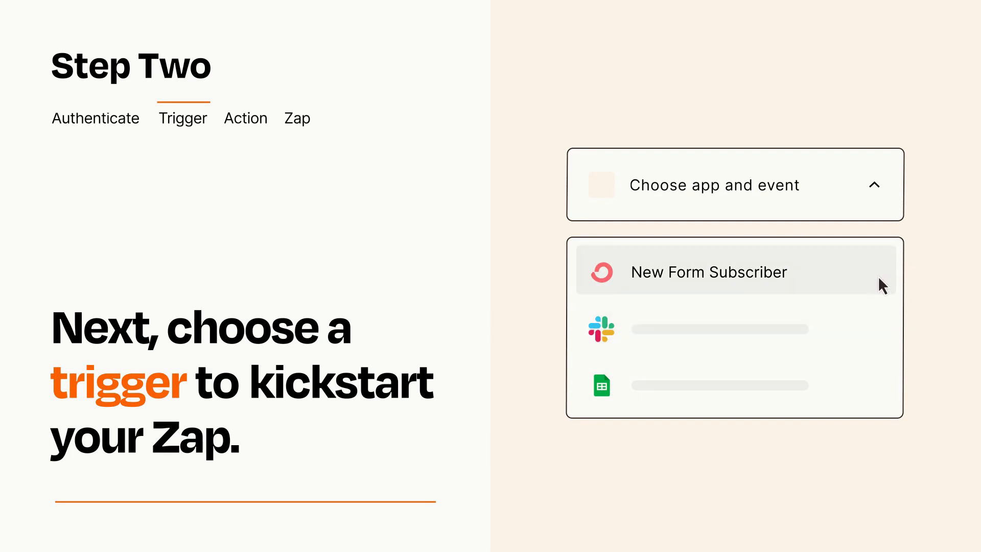
Select New Form Subscriber as the ConvertKit trigger event.
click(709, 272)
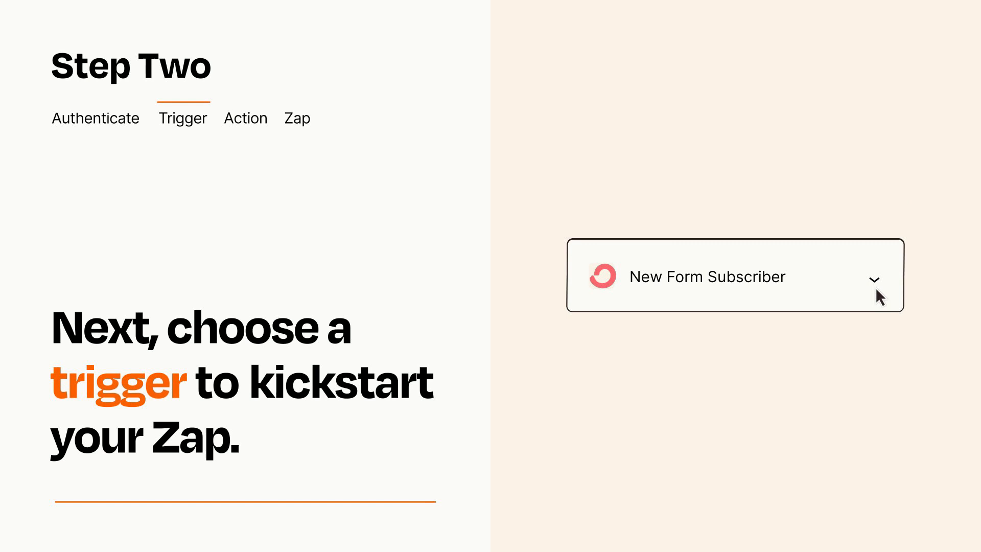
mouse_move(892, 290)
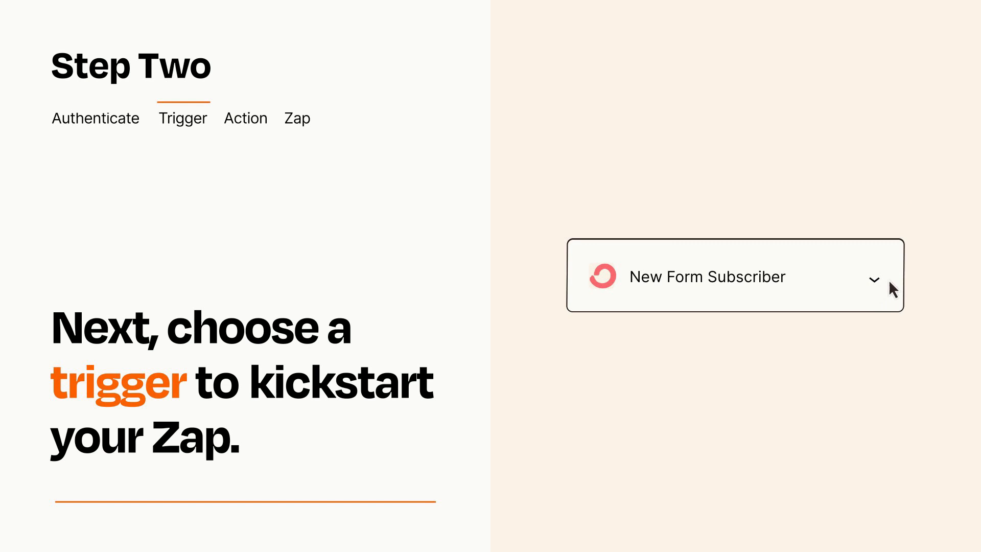
mouse_move(894, 281)
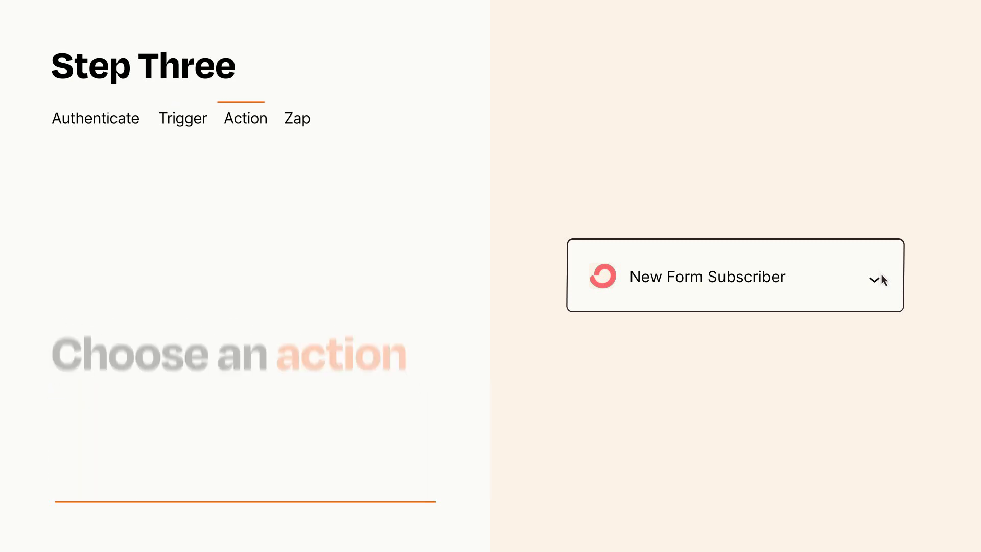
Add an action step beneath the trigger, listing action events like Send Email.
click(876, 279)
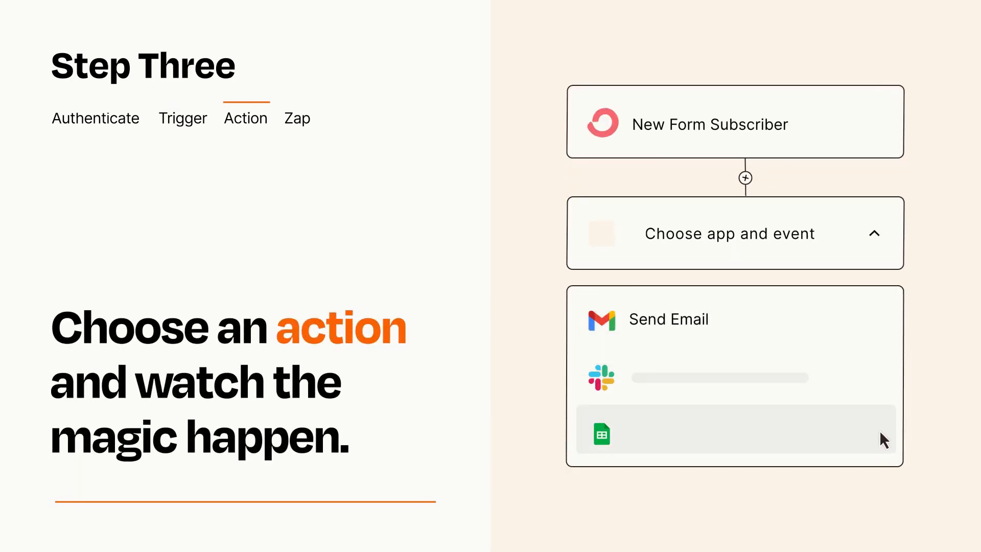
mouse_move(883, 333)
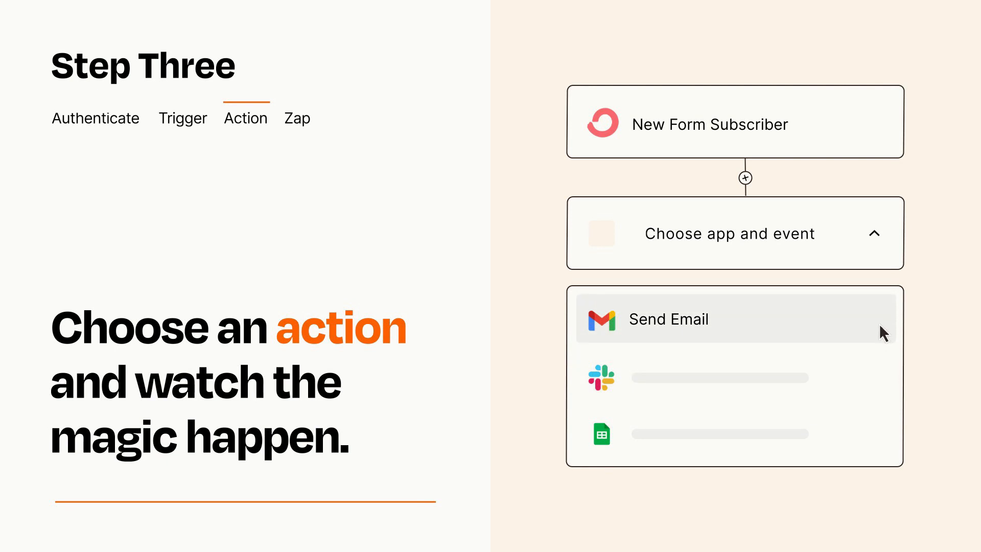